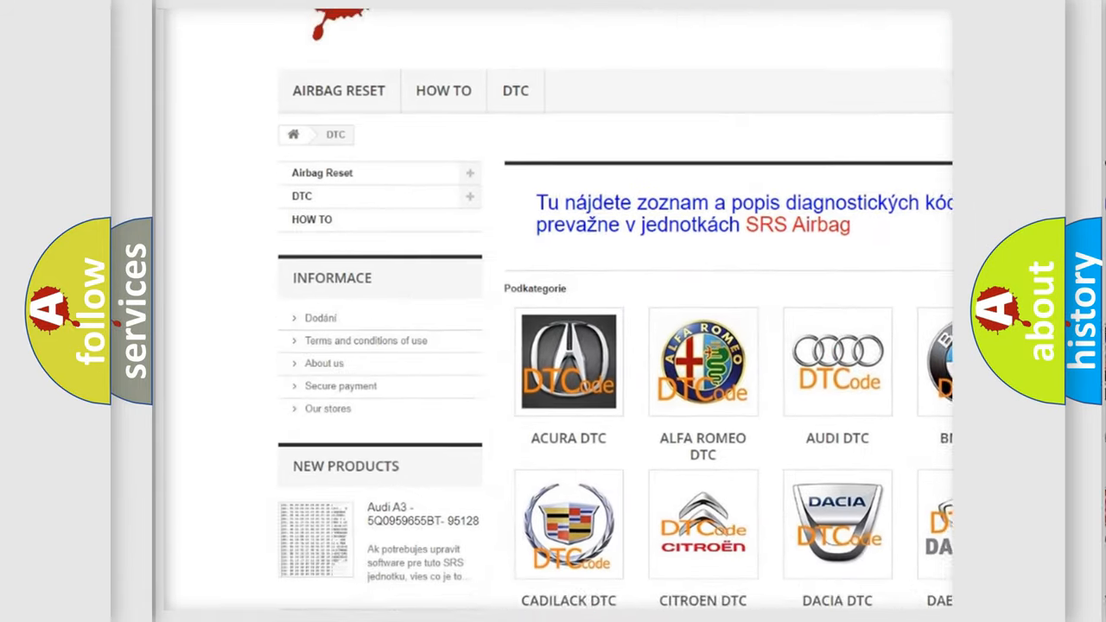
scroll("down", 3)
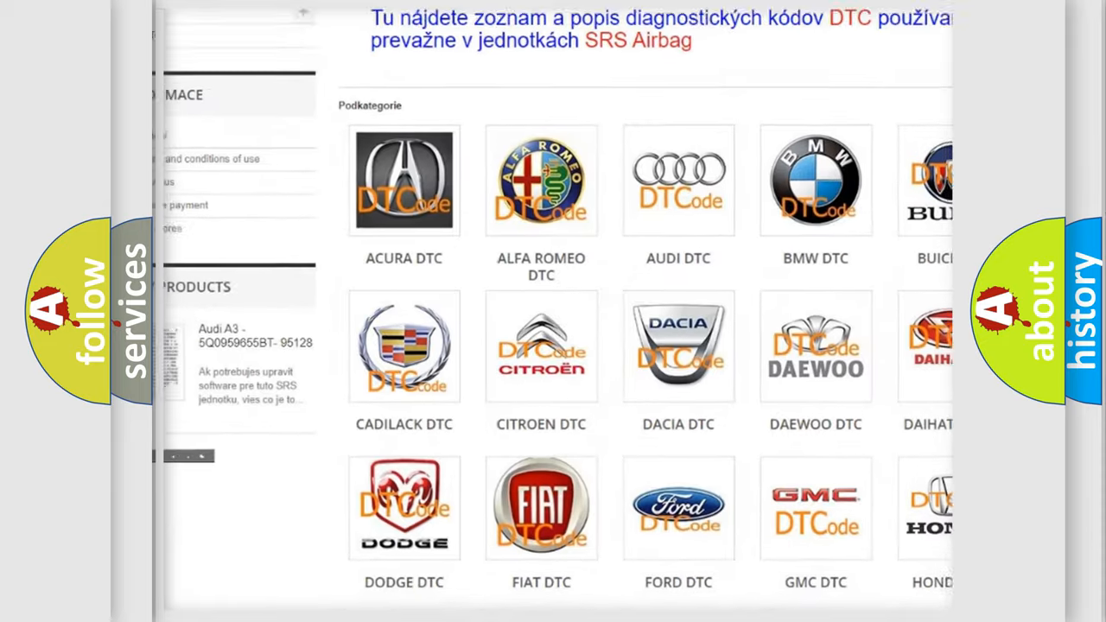
scroll("down", 3)
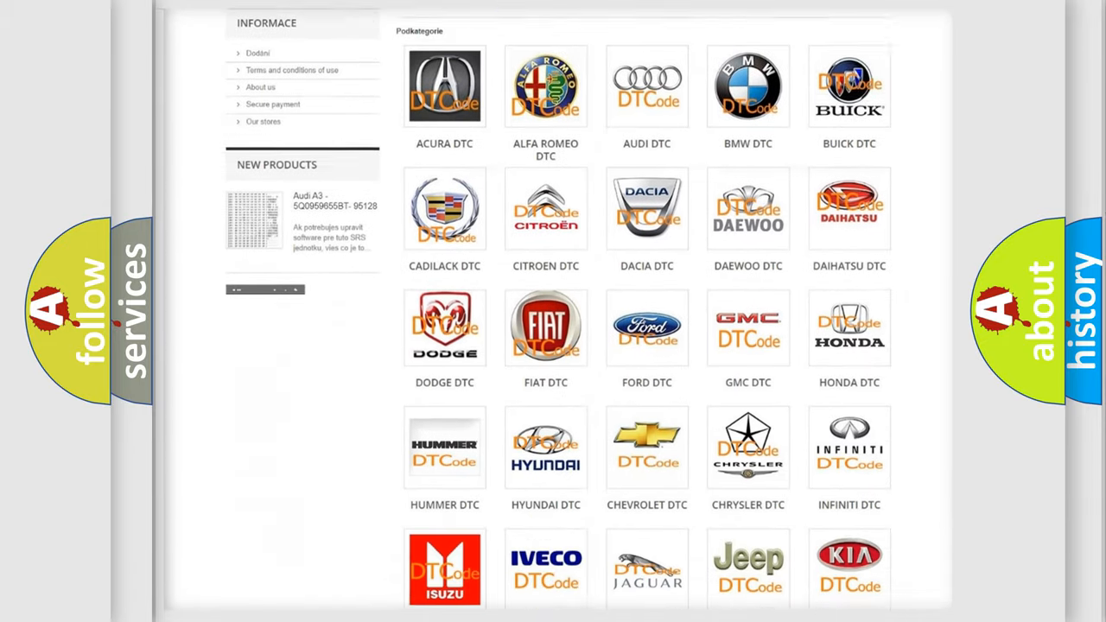
scroll("down", 3)
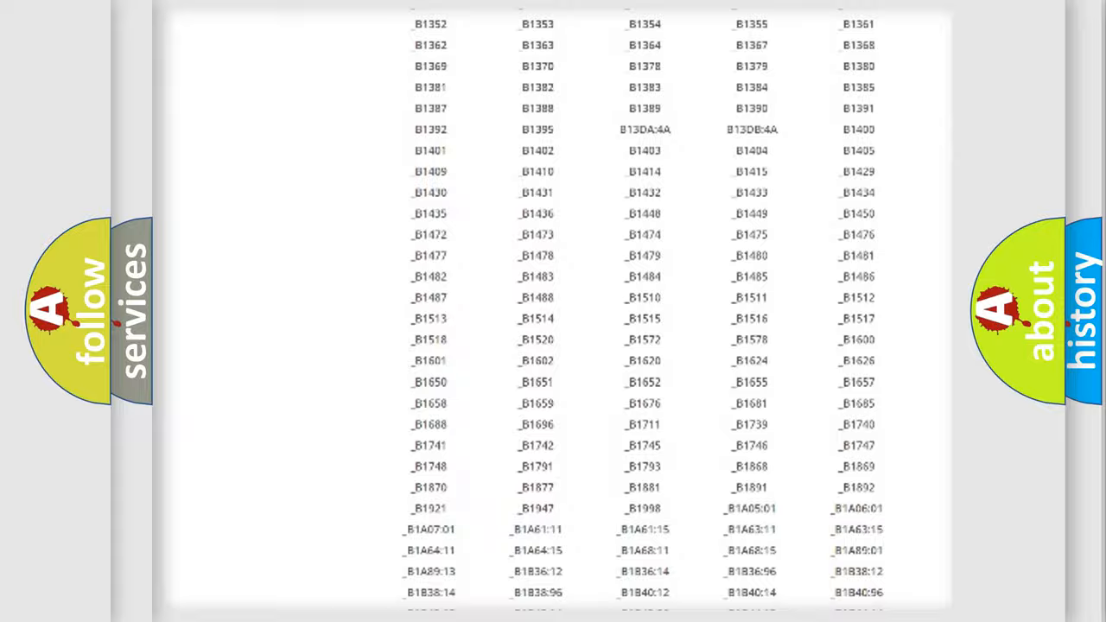
scroll("up", 3)
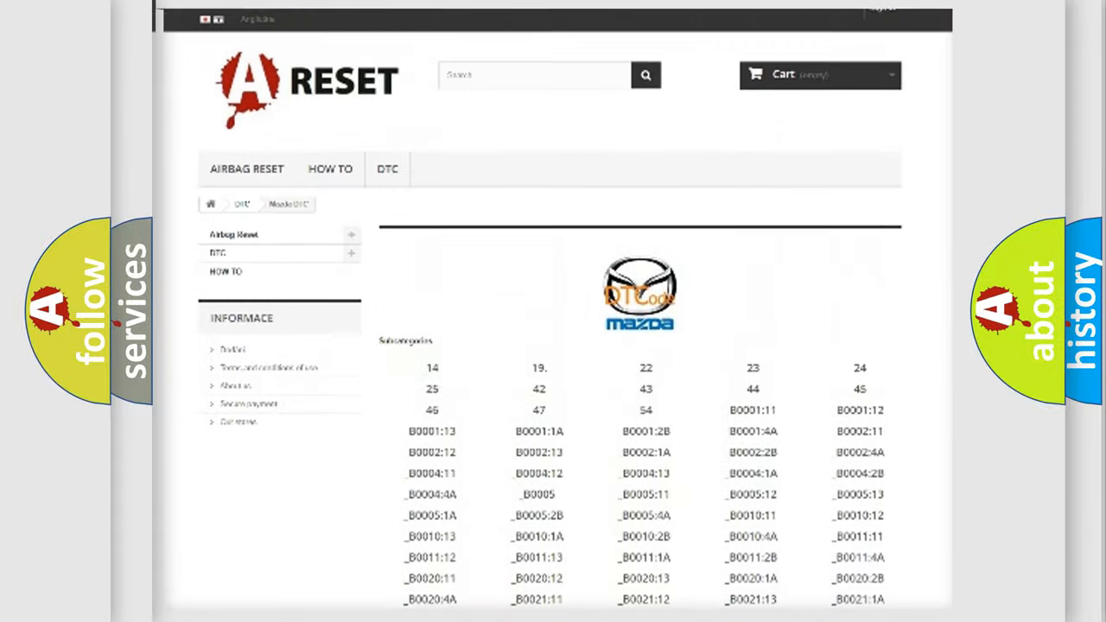